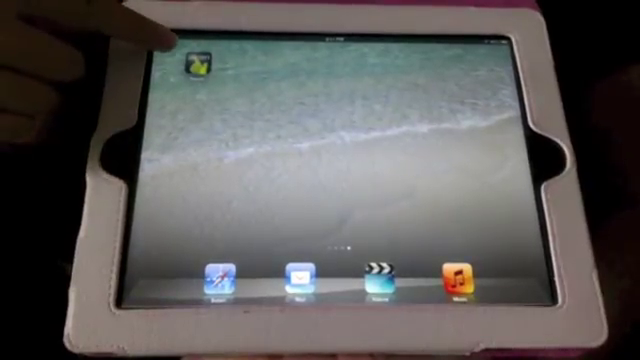
# Step: Launch Doceri from the iPad home screen to reach its two-option start screen
pyautogui.click(200, 62)
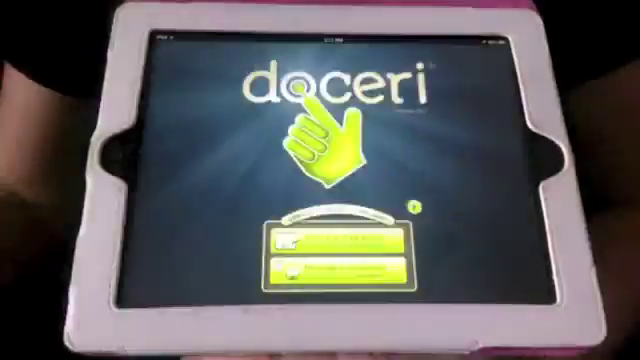